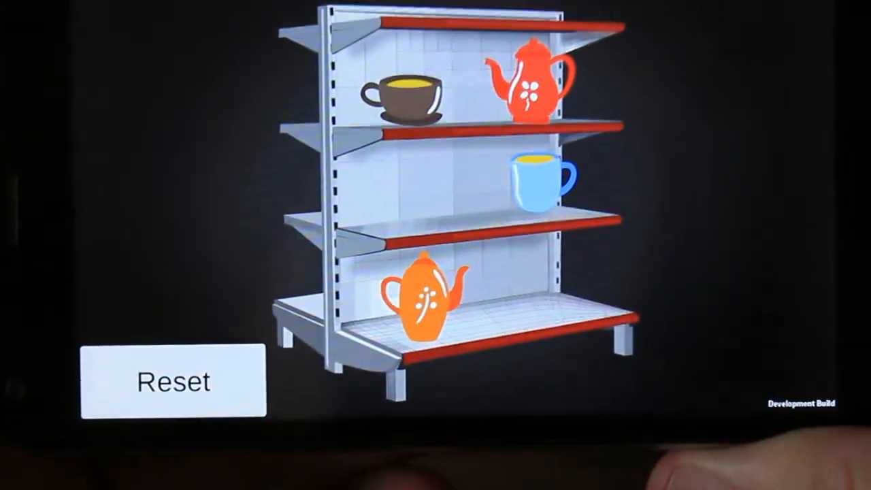
Step: Use the on-screen Reset button to clear the cups and teapots from the store shelf
click(175, 380)
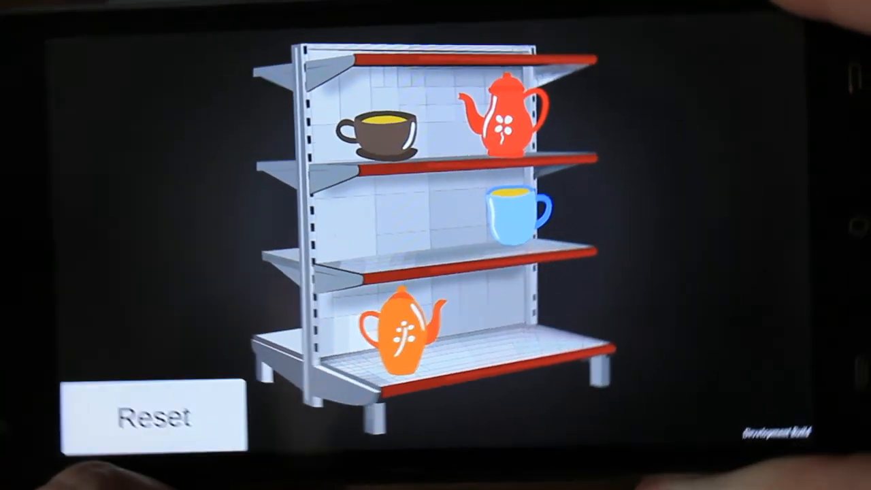
click(153, 417)
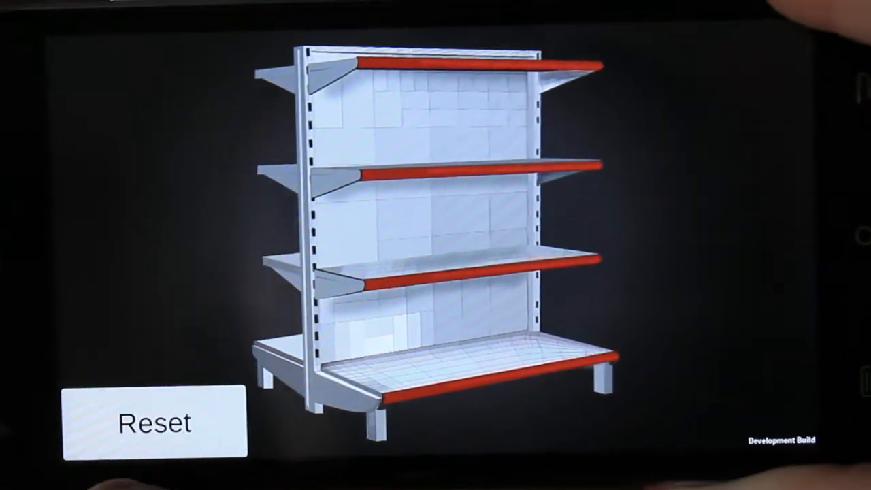